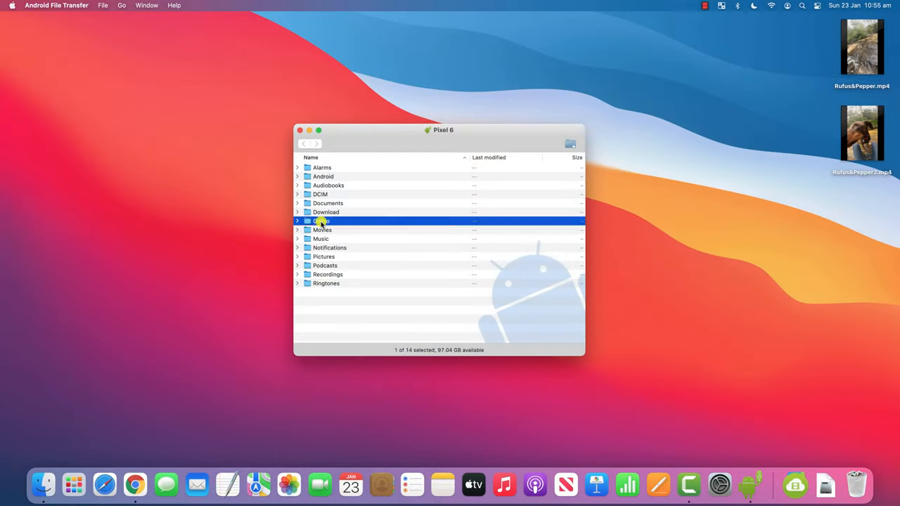
- Browse into a folder on the Pixel 6 phone in Android File Transfer
double_click(321, 221)
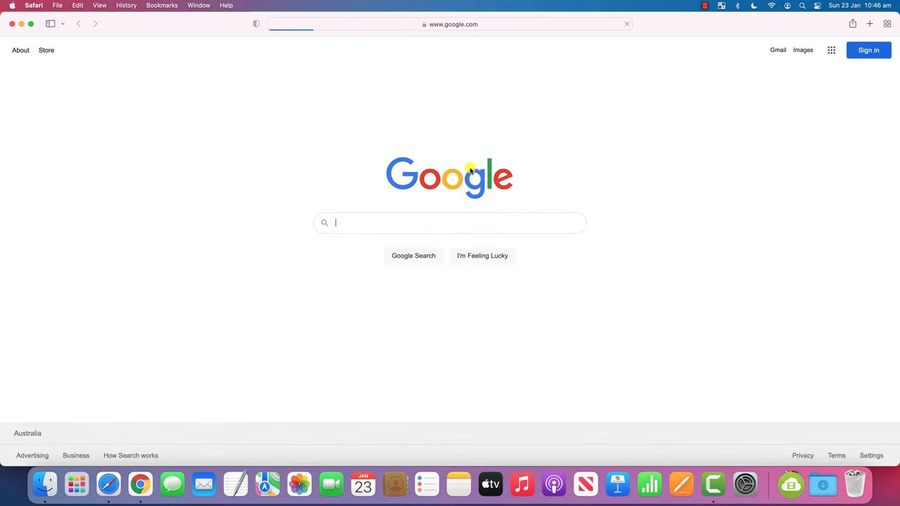
- Search Google for 'android file transfer' and show the results
click(450, 222)
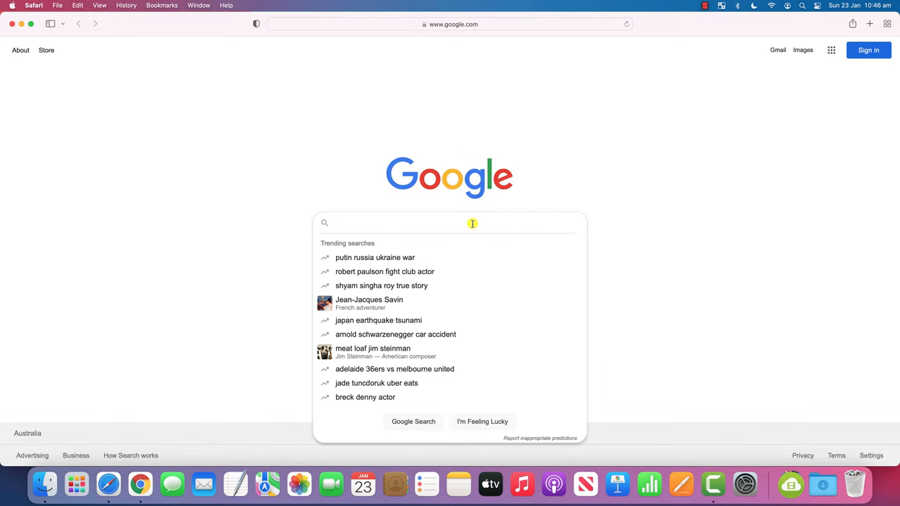
text(android file tra)
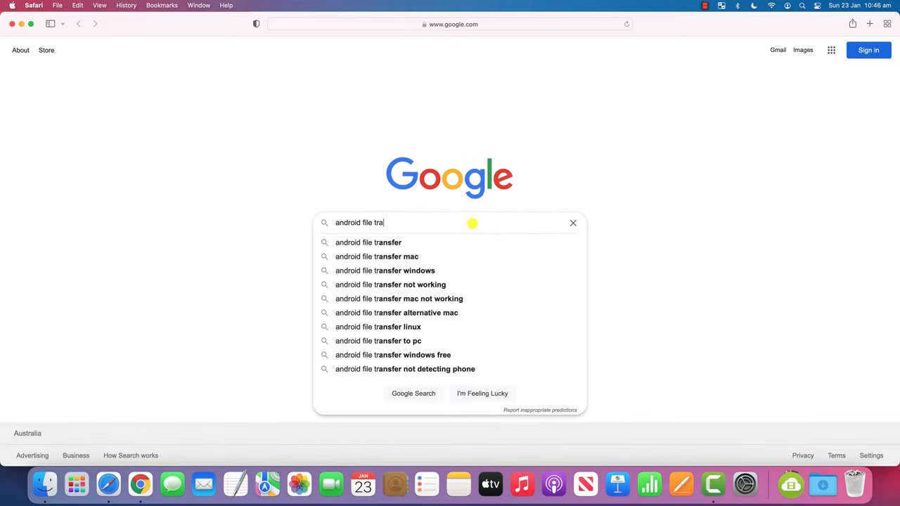
text(nsfer)
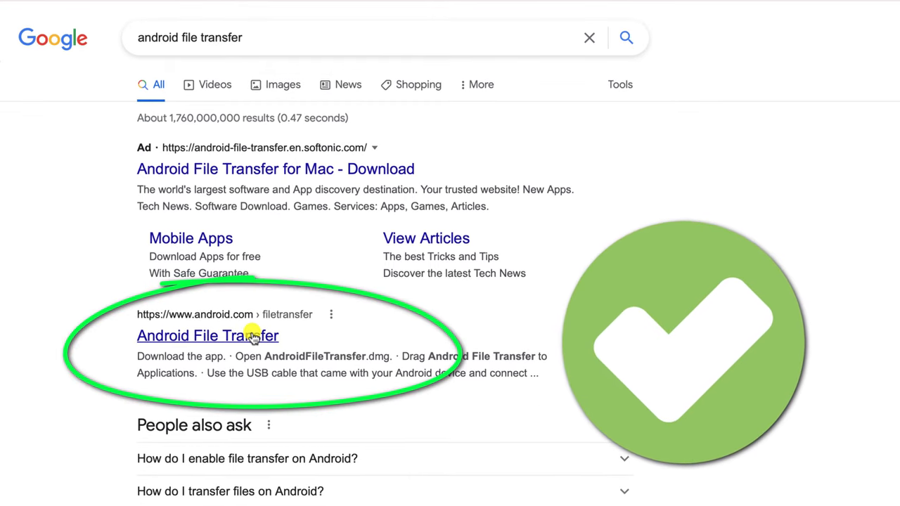
click(207, 334)
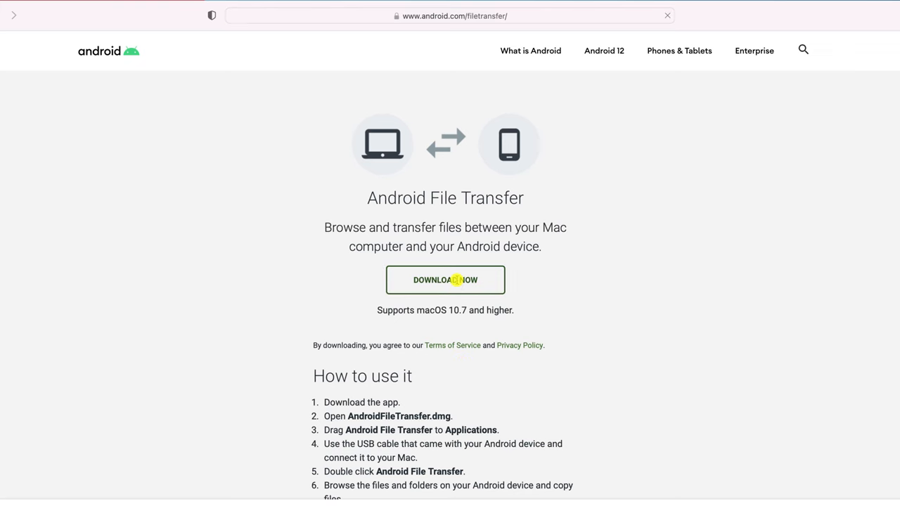
click(445, 280)
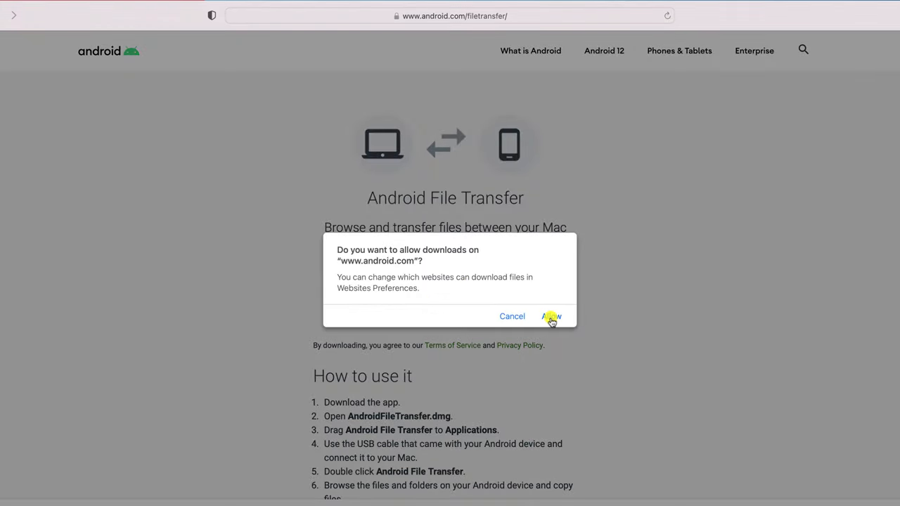
click(555, 317)
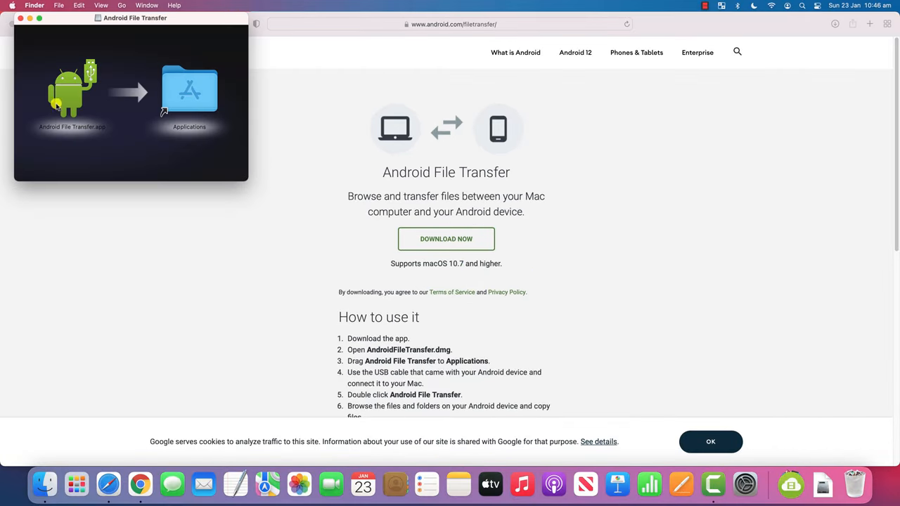
- Copy Android File Transfer into Applications and show the installed apps from the Dock
drag(73, 87, 189, 88)
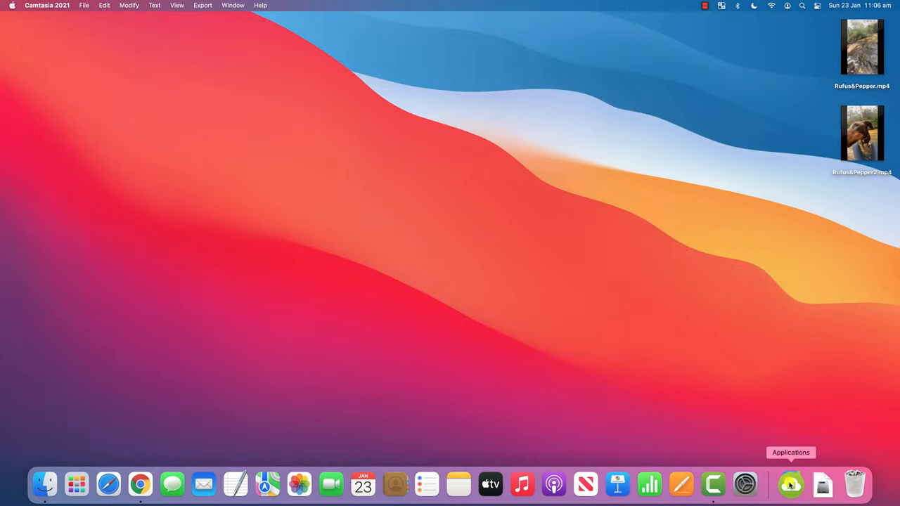
click(791, 483)
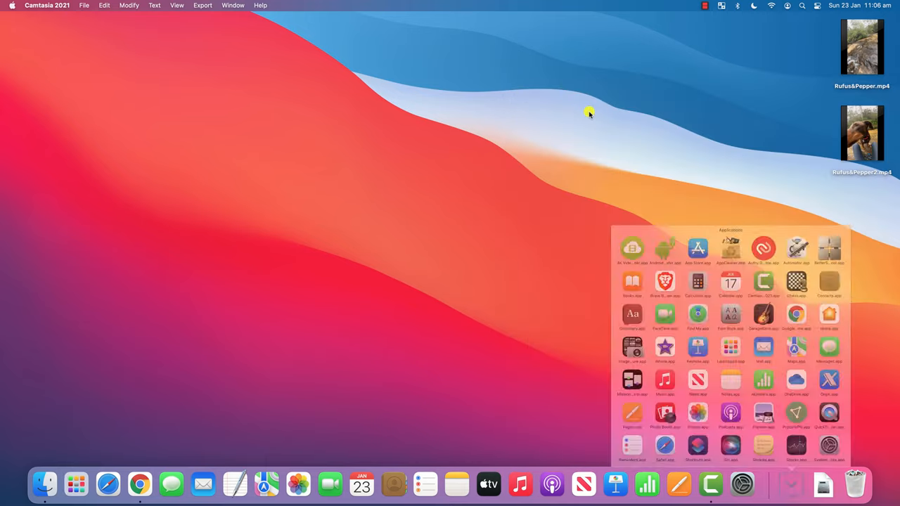